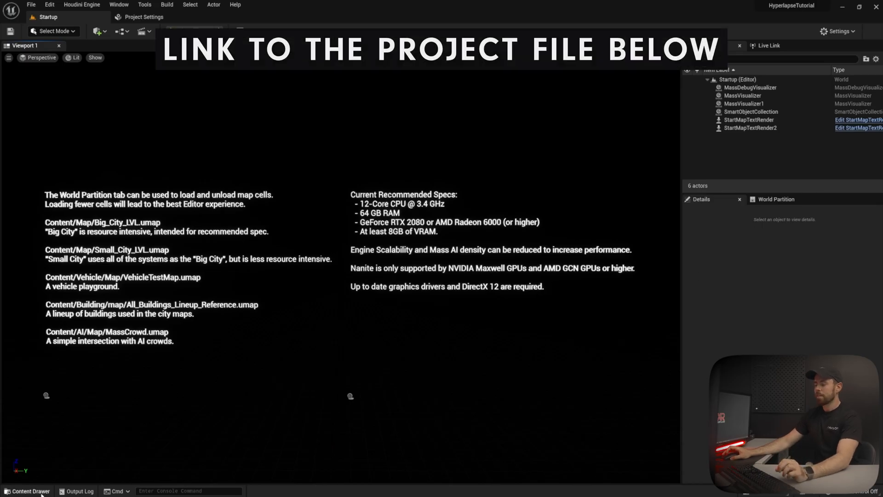
- Load the Big_City_LVL map from the Content > Map folder
{"action": "left_click", "coordinate": [27, 490]}
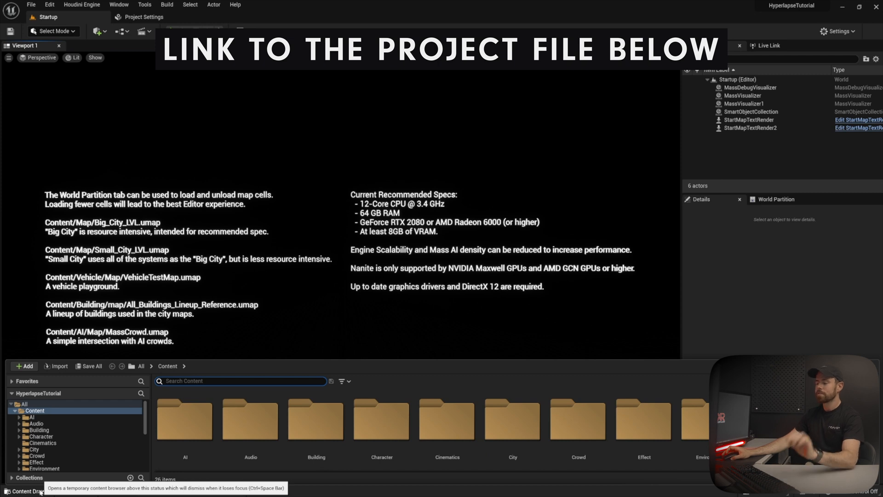
{"action": "left_click", "coordinate": [32, 457]}
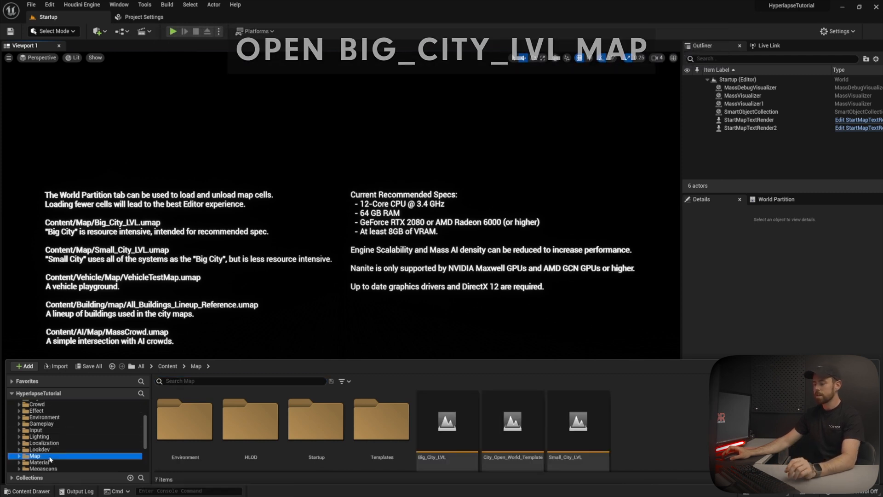
{"action": "double_click", "coordinate": [446, 421]}
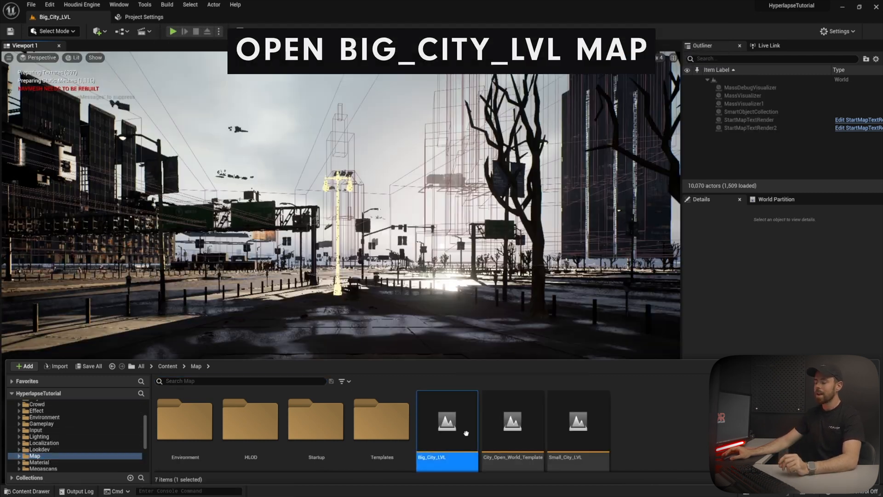
{"action": "double_click", "coordinate": [446, 421]}
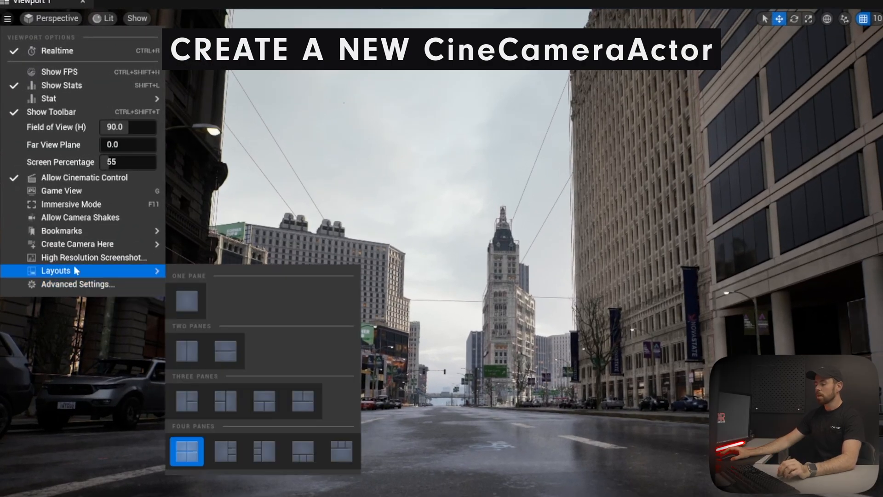
- Create a CineCameraActor at the current viewpoint and rename it Hyperlapse
{"action": "left_click", "coordinate": [77, 243]}
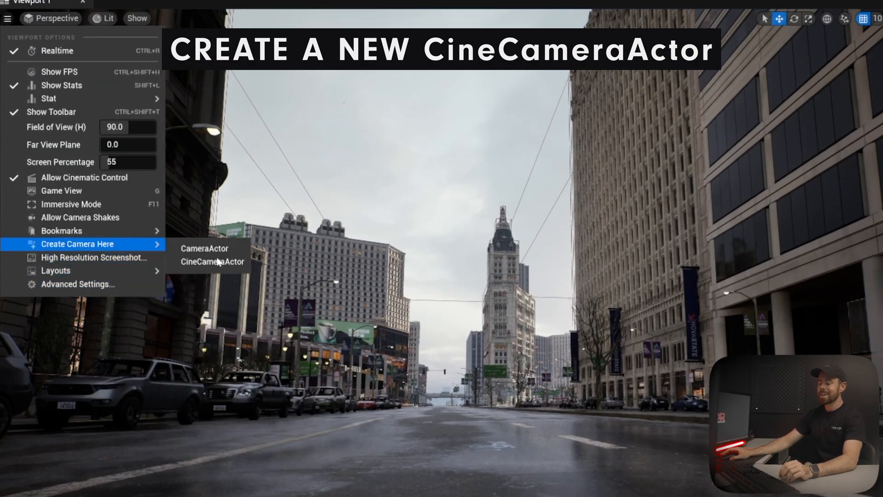
{"action": "left_click", "coordinate": [213, 261]}
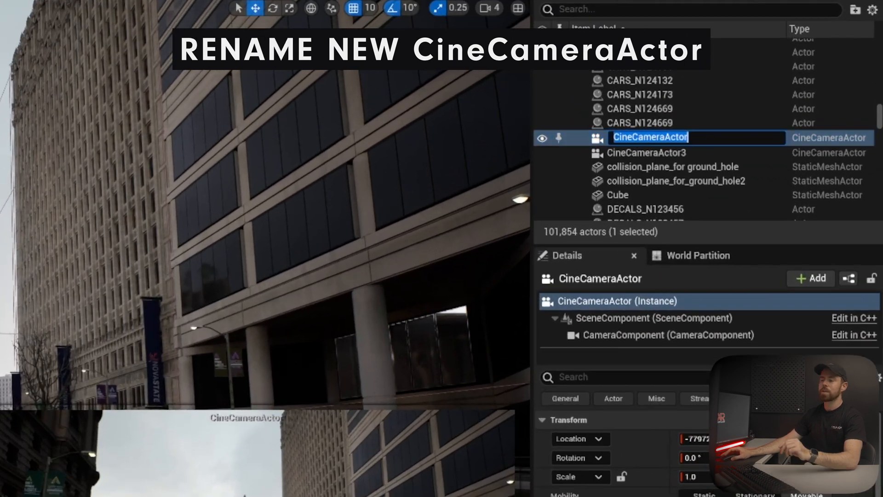
{"action": "type", "text": "Hyperlapse_"}
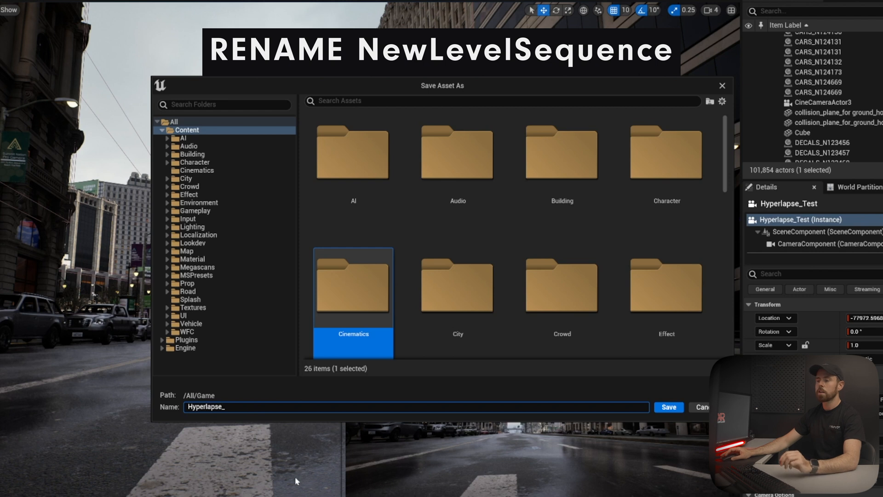
- Save the Hyperlapse_Test level sequence and find it in the Outliner
{"action": "left_click", "coordinate": [669, 406]}
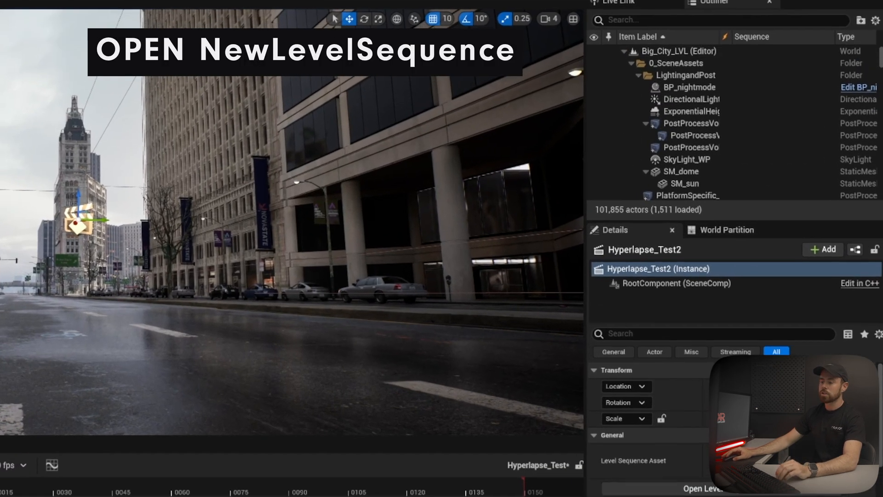
{"action": "type", "text": "Hy"}
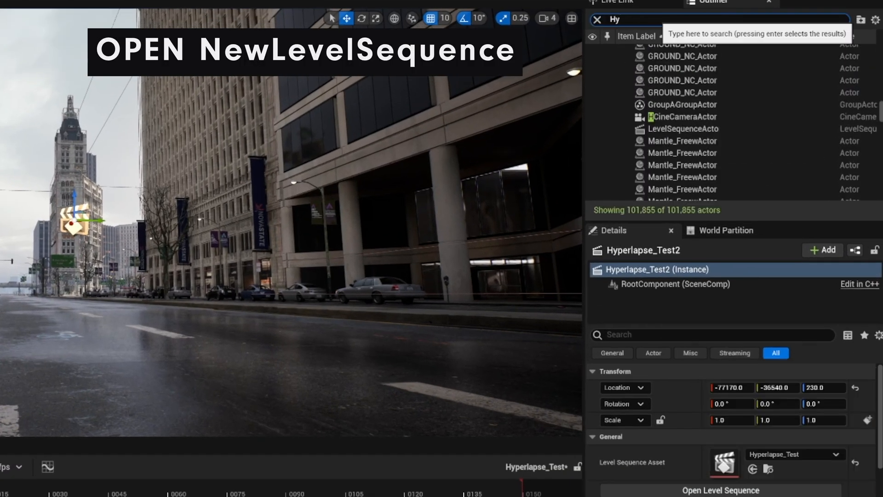
{"action": "type", "text": "per"}
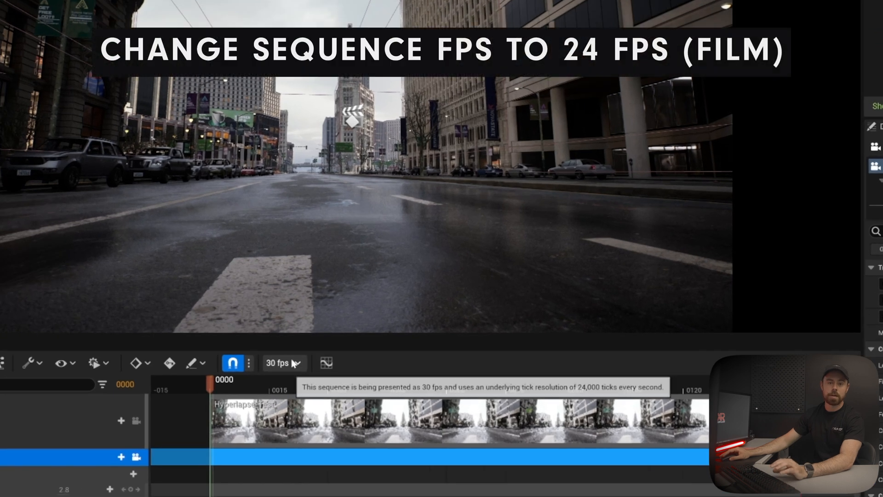
- Set the sequence frame rate to 24 fps (Film) with end frame 240
{"action": "left_click", "coordinate": [279, 363]}
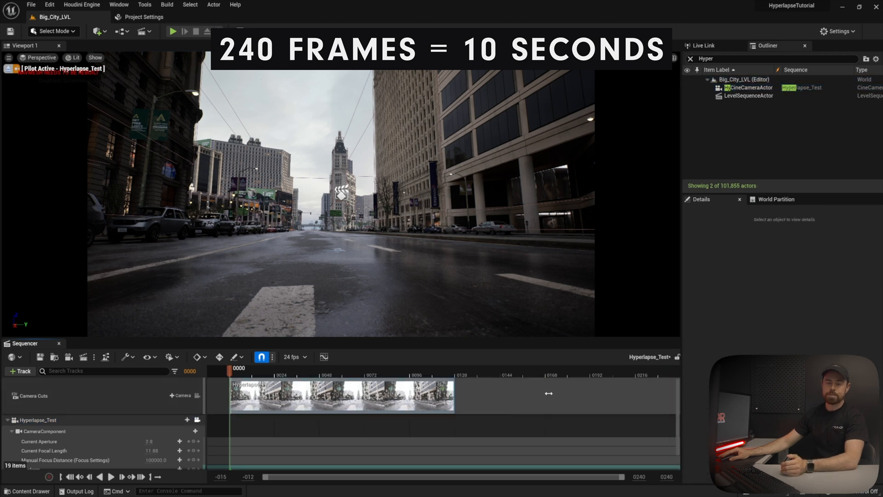
- Switch to Cinematic Viewport with a 3x3 composition grid overlay
{"action": "left_click", "coordinate": [38, 57]}
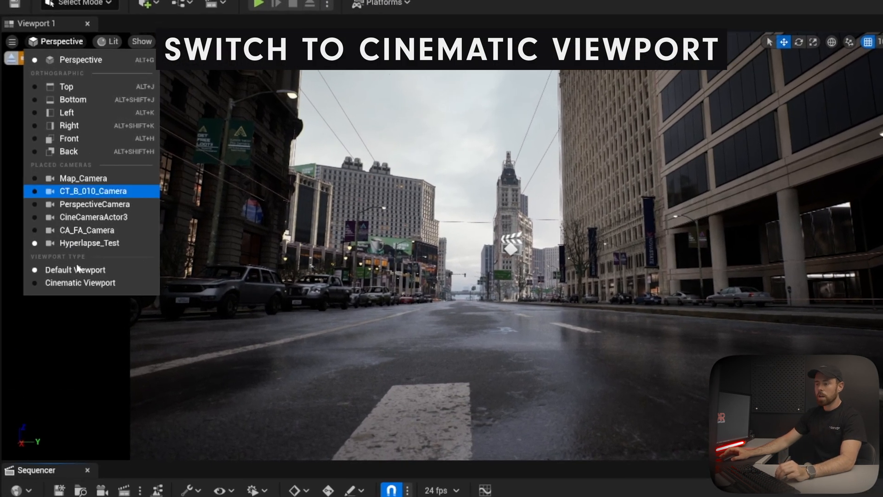
{"action": "left_click", "coordinate": [79, 282]}
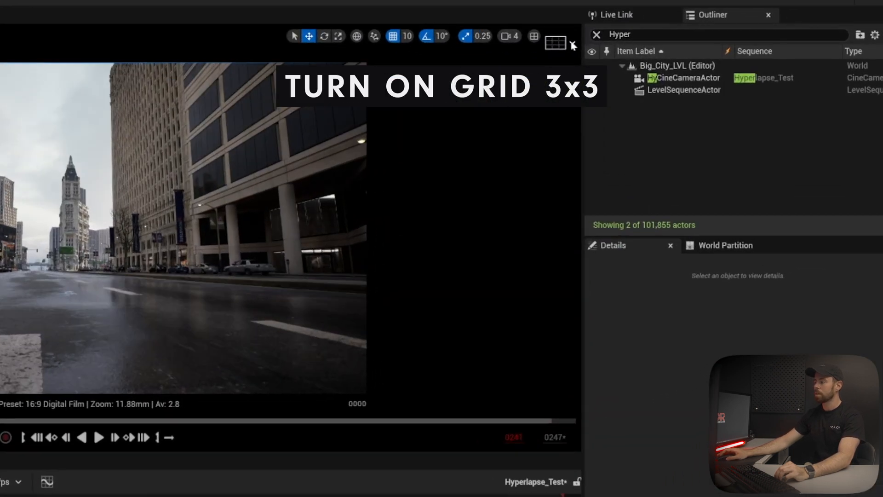
{"action": "left_click", "coordinate": [555, 42]}
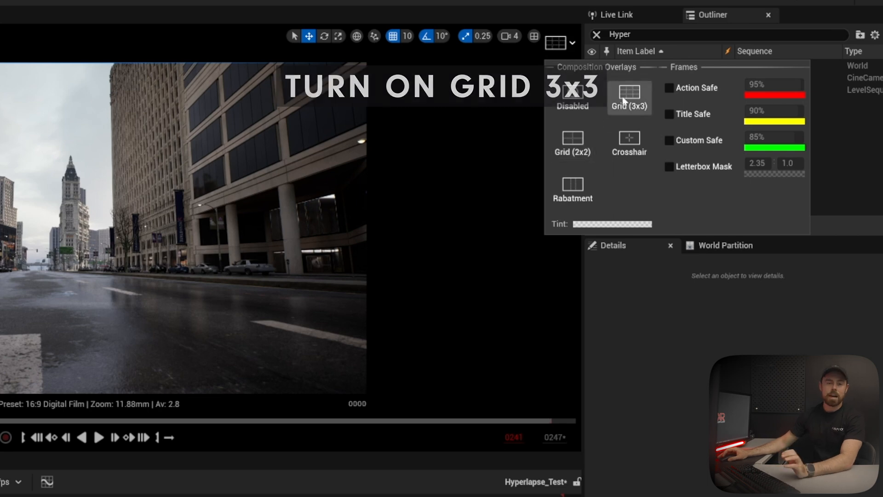
{"action": "left_click", "coordinate": [629, 96]}
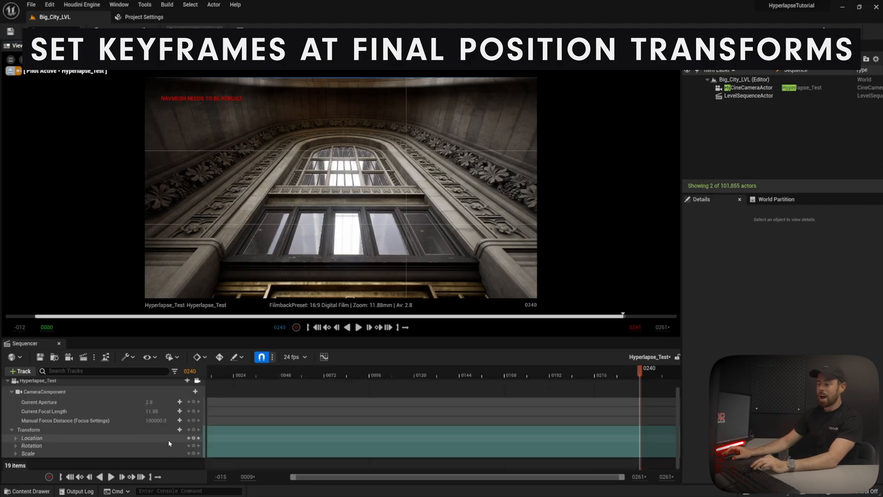
- Key the camera transform at frame 240 for the arched-window framing
{"action": "left_click", "coordinate": [179, 429]}
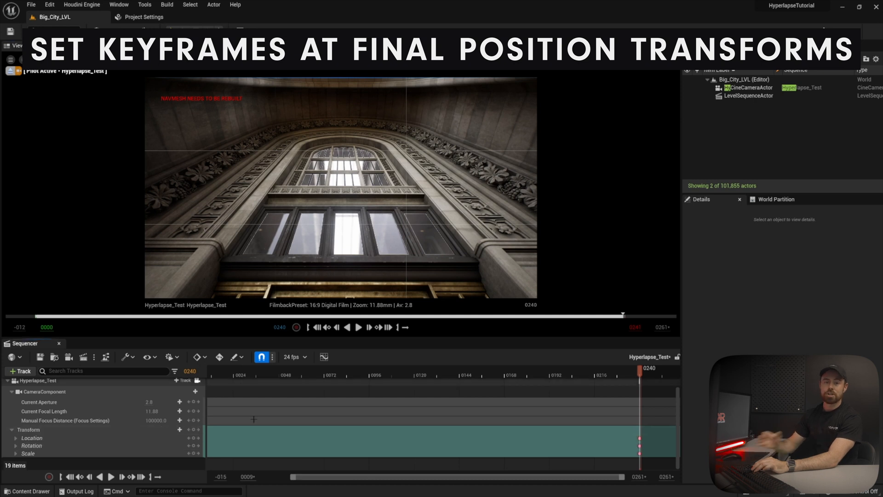
{"action": "left_click", "coordinate": [358, 326]}
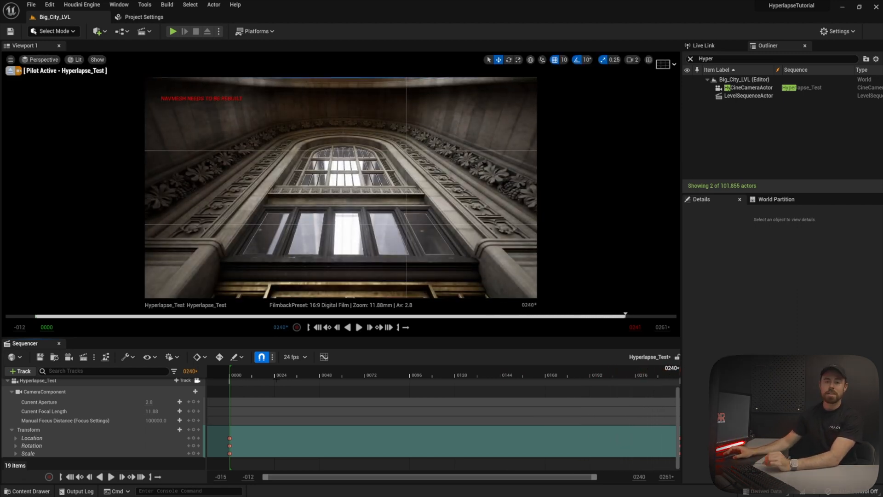
- Select the camera to set motion blur amount 0.75, max 5.0 and Target FPS 10
{"action": "left_click", "coordinate": [43, 393]}
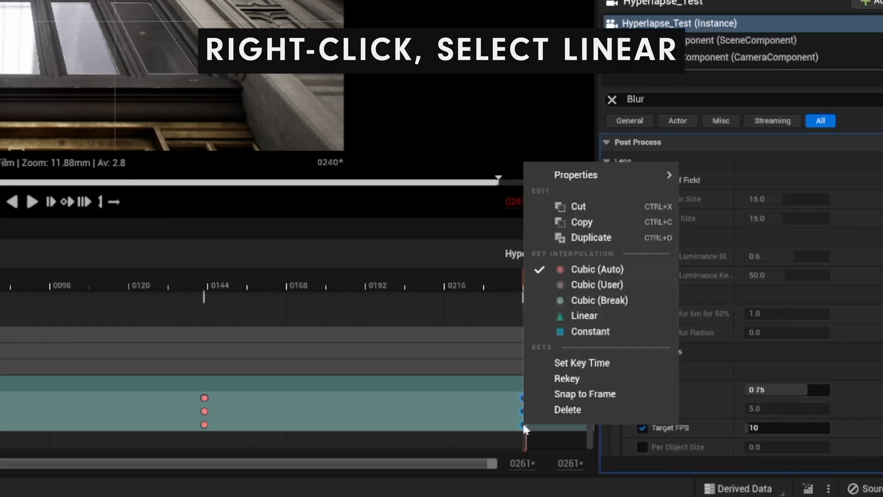
- Set the selected camera keys to Linear interpolation for constant-speed motion
{"action": "left_click", "coordinate": [584, 316]}
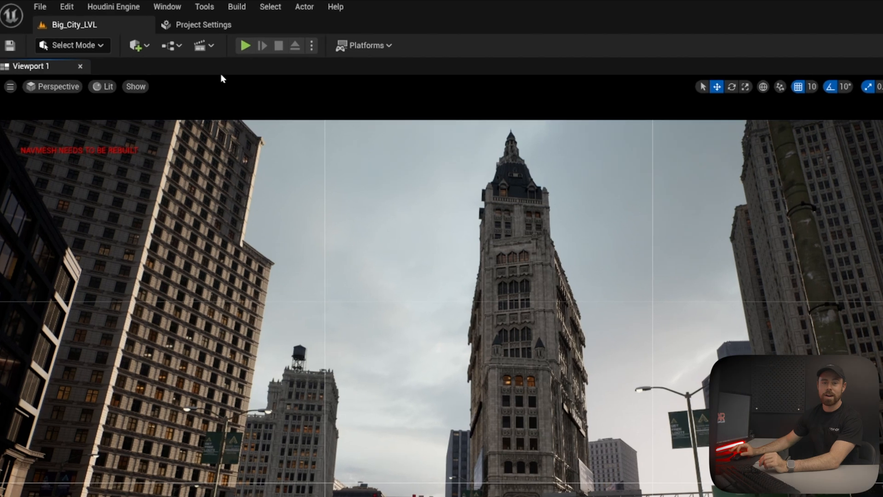
- Open the level blueprint and search 'event' to add an Event Tick node
{"action": "left_click", "coordinate": [200, 45]}
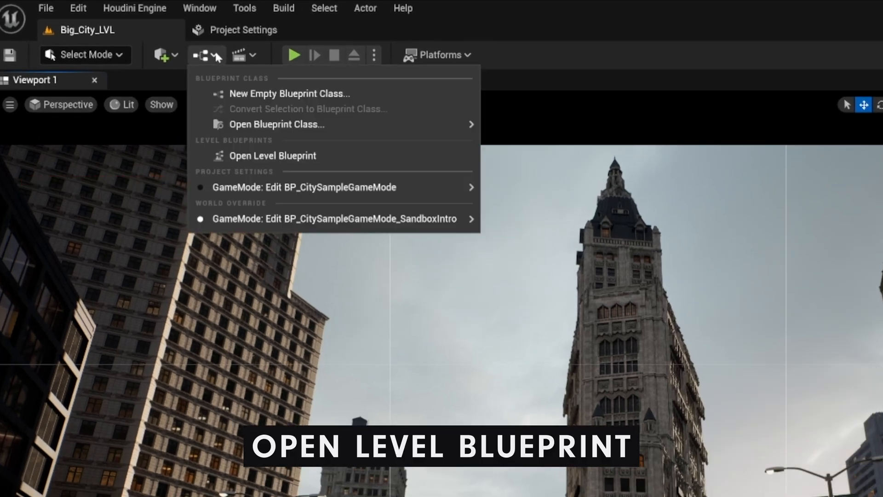
{"action": "left_click", "coordinate": [272, 155]}
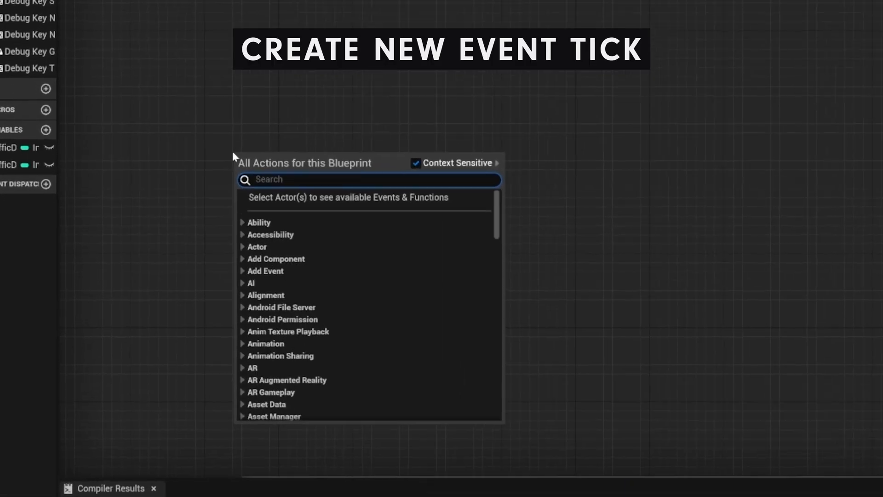
{"action": "type", "text": "event"}
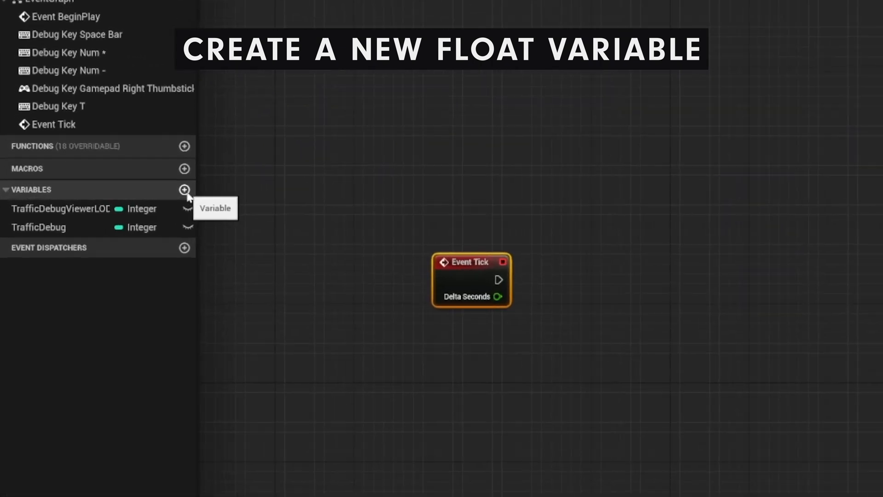
- Add a float variable named sunSpeed to the level blueprint
{"action": "left_click", "coordinate": [184, 190]}
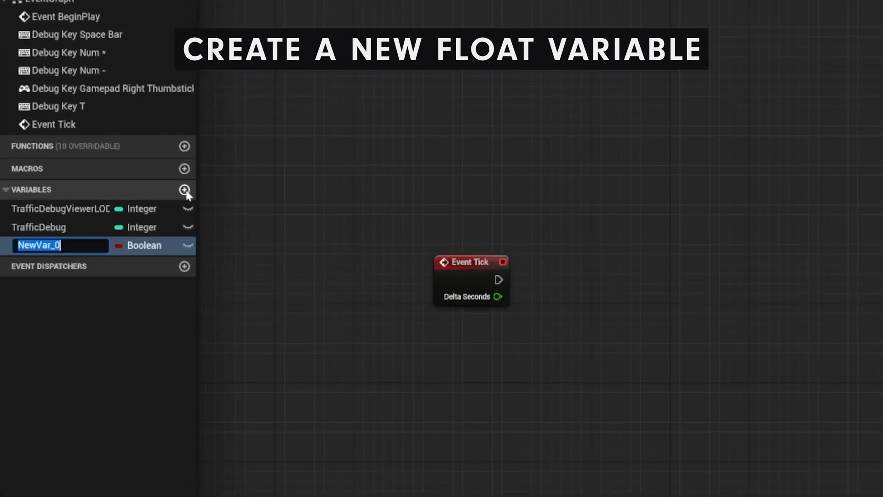
{"action": "left_click", "coordinate": [141, 244]}
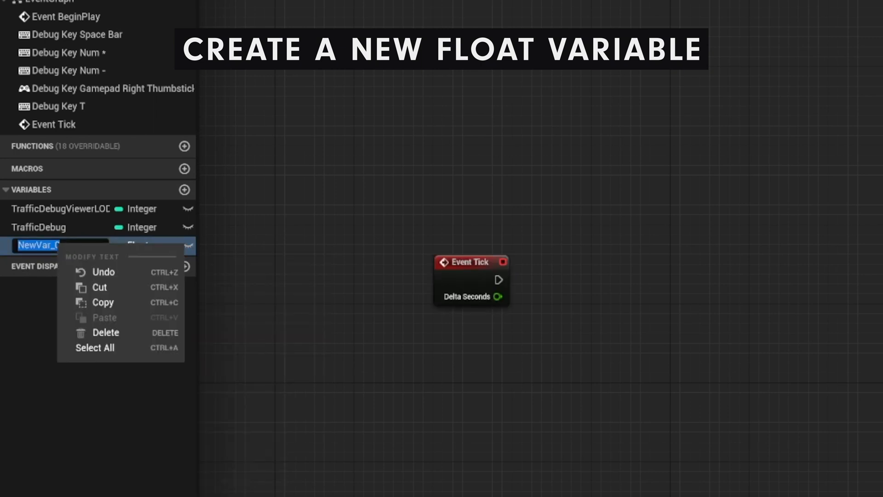
{"action": "type", "text": "sunS"}
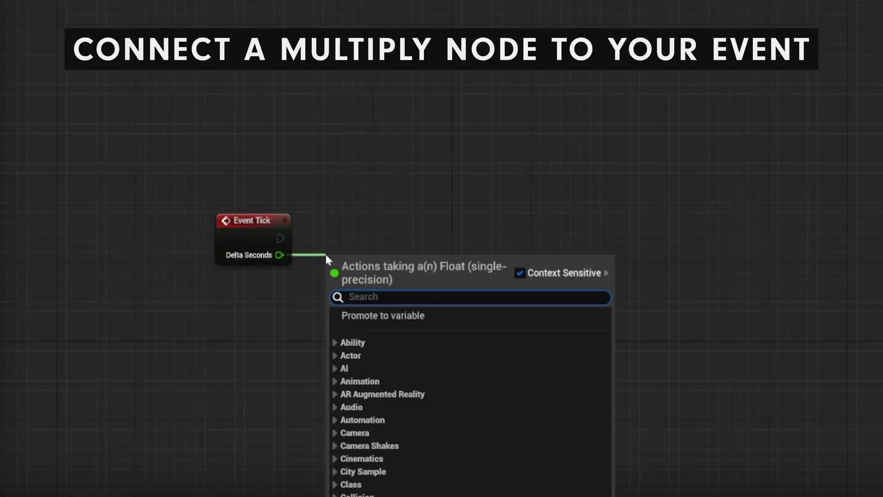
- Add a Multiply node fed by Delta Seconds with a Get sunSpeed node beside it
{"action": "type", "text": "multipl"}
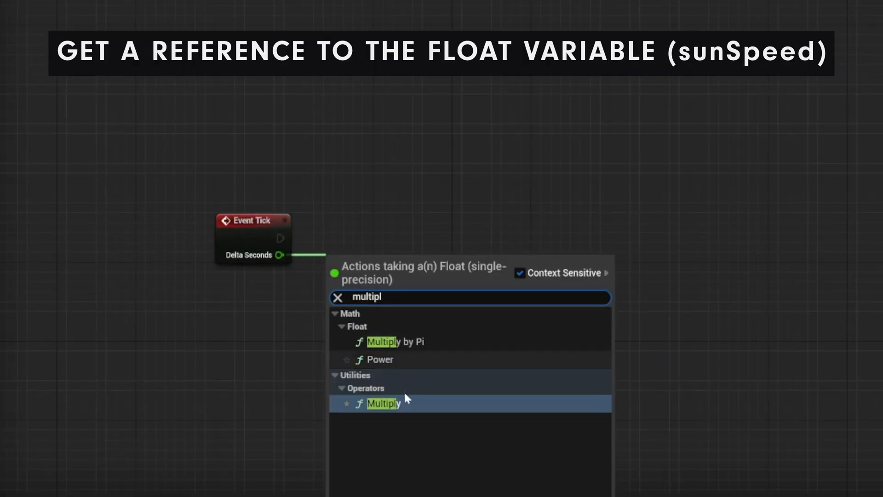
{"action": "left_click", "coordinate": [384, 403]}
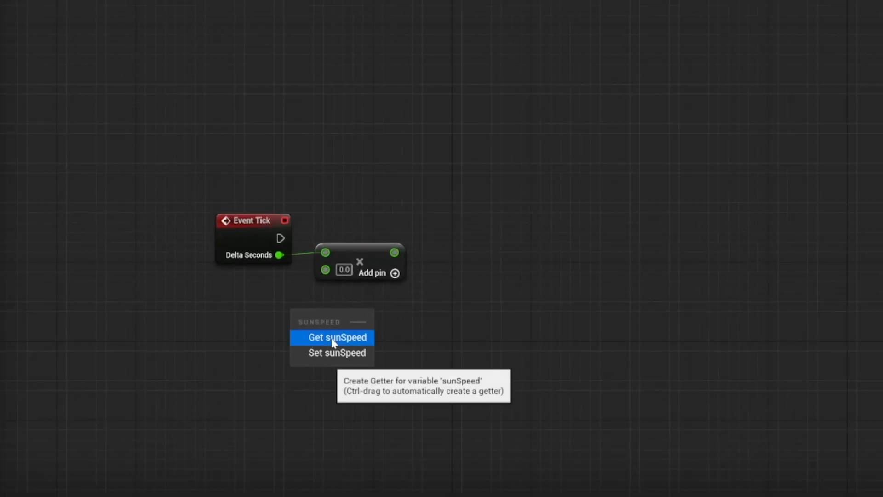
{"action": "left_click", "coordinate": [337, 337]}
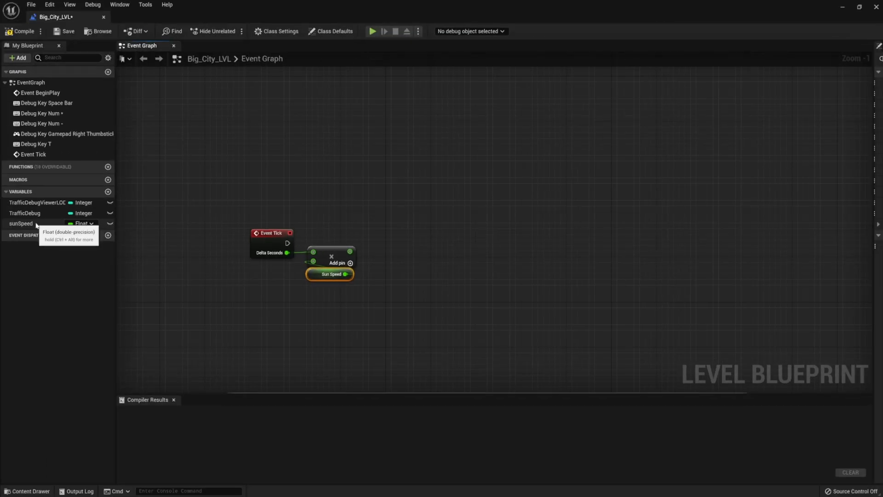
{"action": "left_click", "coordinate": [21, 223]}
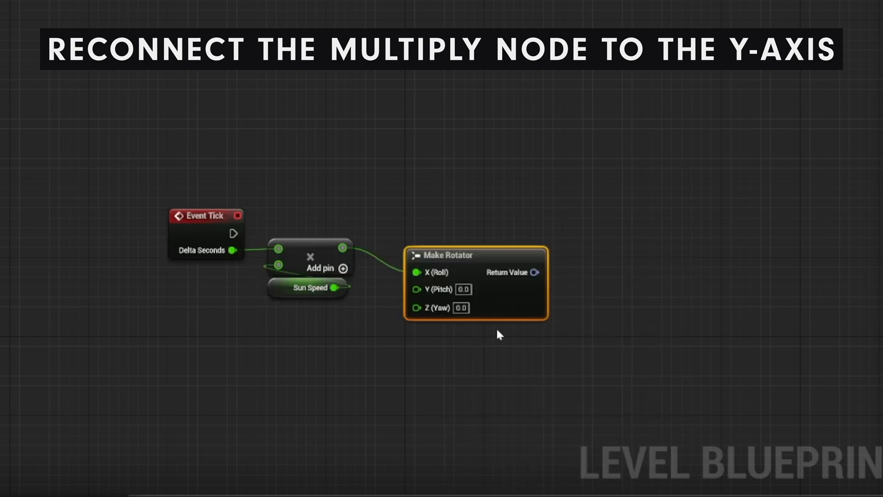
{"action": "mouse_move", "coordinate": [441, 244]}
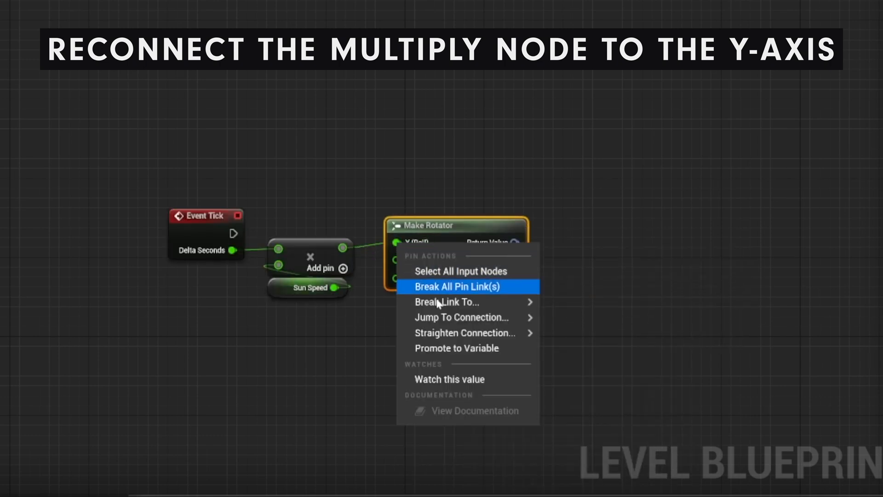
- Move the multiplied sunSpeed from the rotator's Roll input to its Pitch (Y) input
{"action": "left_click", "coordinate": [450, 286]}
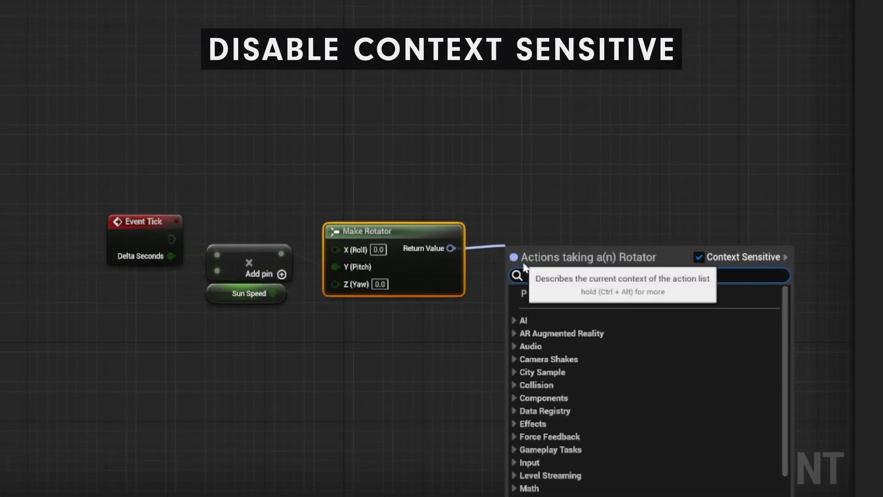
- From the rotator's Return Value, search 'add actor' then 'loc' with Context Sensitive off
{"action": "type", "text": "add actor"}
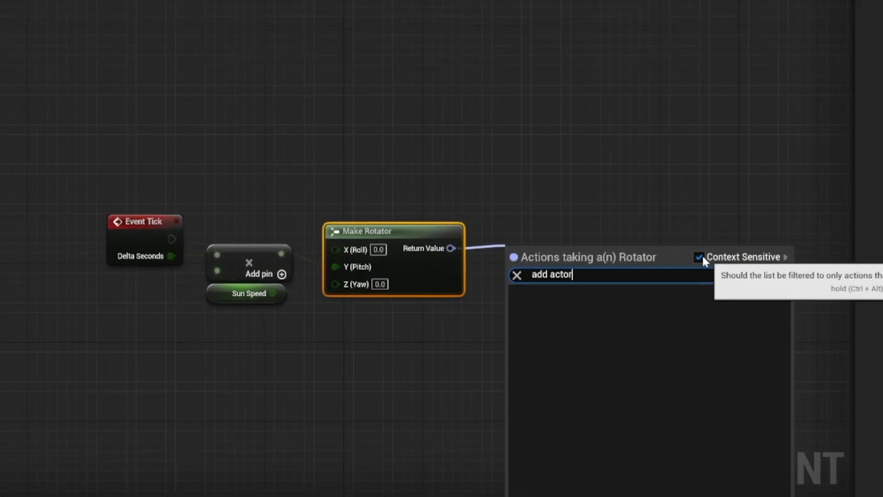
{"action": "left_click", "coordinate": [698, 257]}
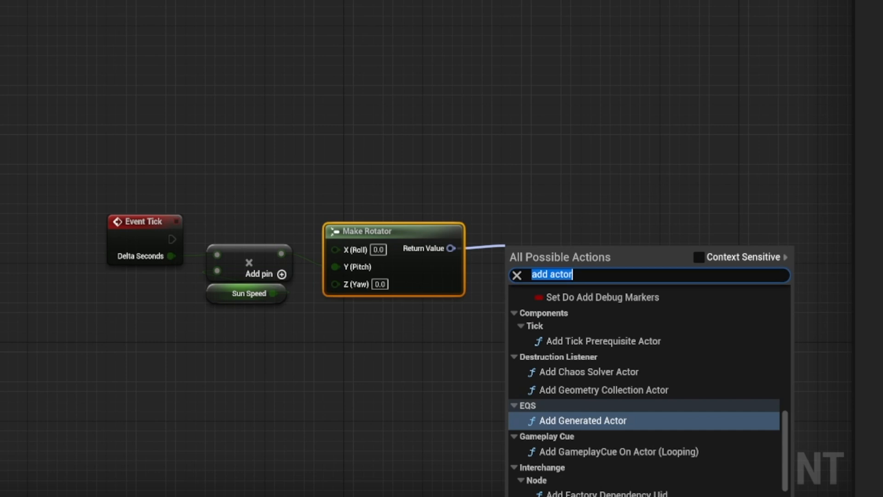
{"action": "type", "text": "loc"}
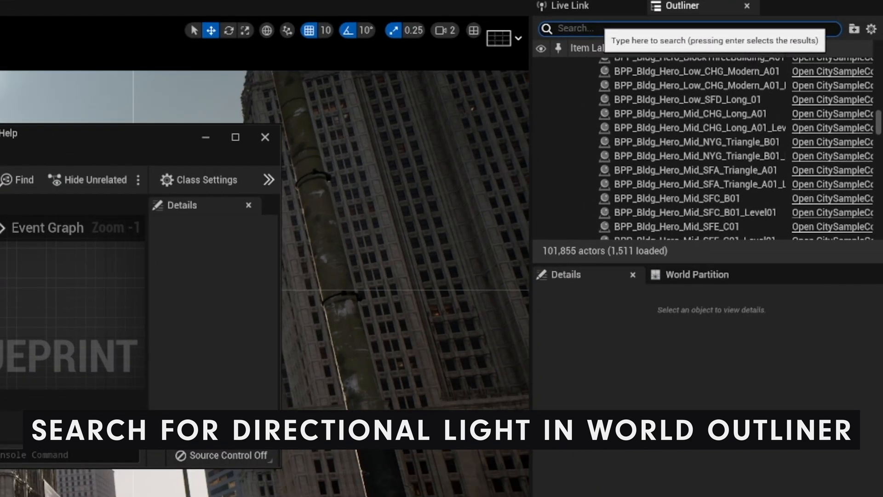
- Find DirectionalLight_WP in the Outliner and target it with Add Actor Local Rotation on Event Tick
{"action": "type", "text": "direc"}
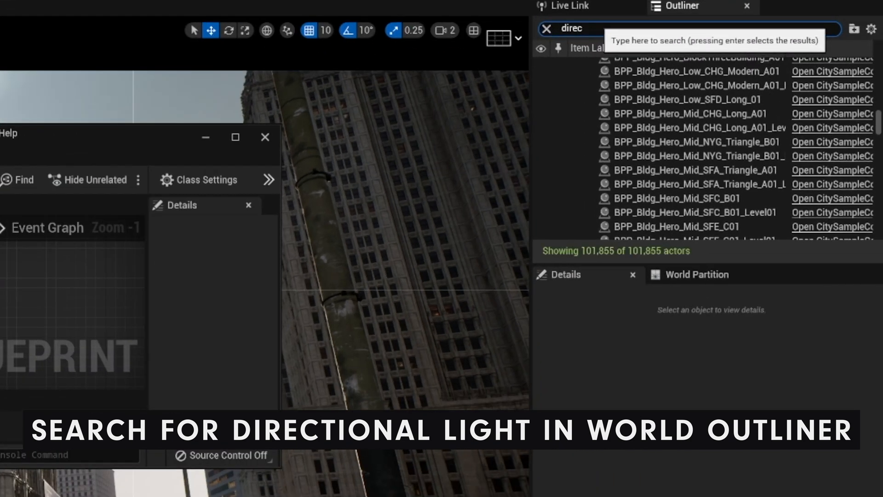
{"action": "type", "text": "tio"}
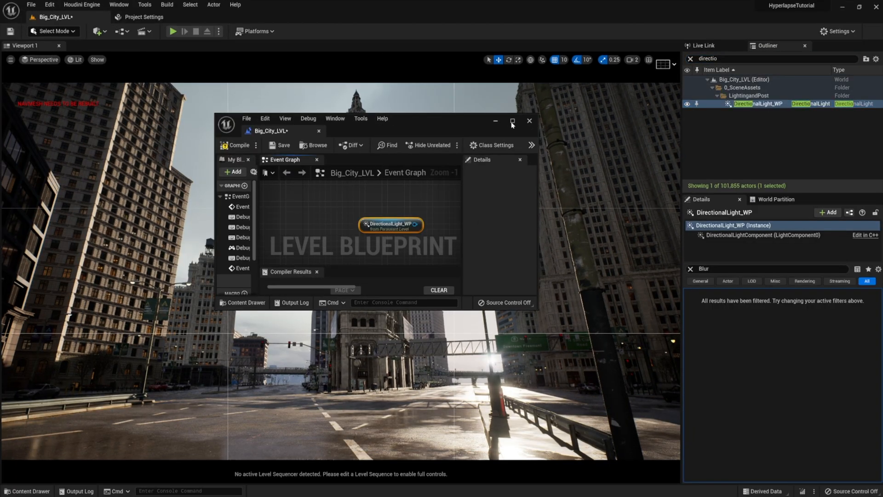
{"action": "left_click", "coordinate": [512, 120]}
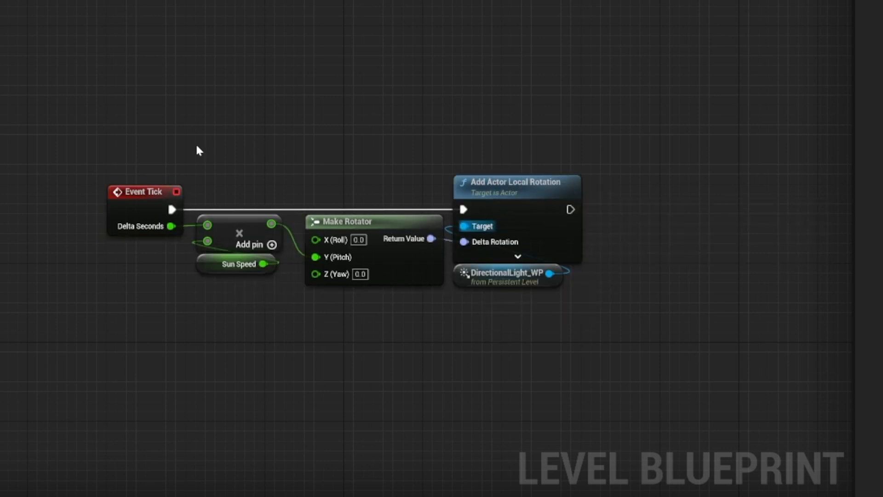
- Wrap the selected sun-rotation nodes in a comment box (C)
{"action": "key", "text": "c"}
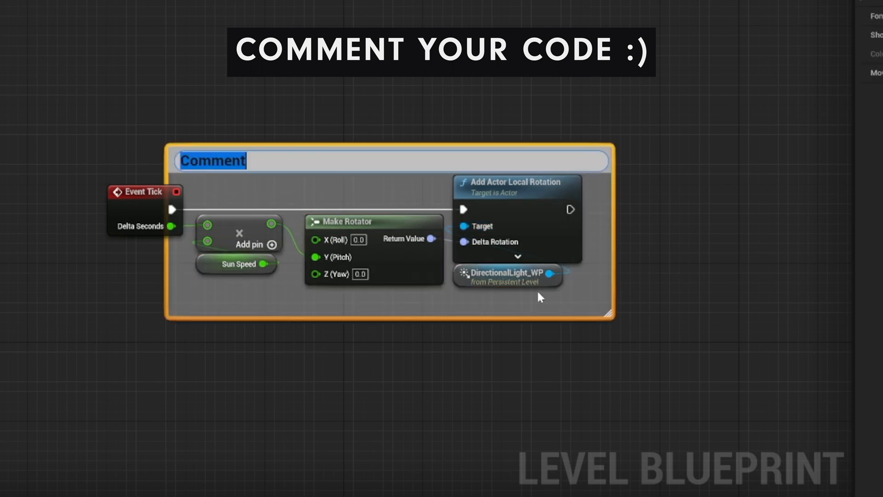
{"action": "mouse_move", "coordinate": [332, 176]}
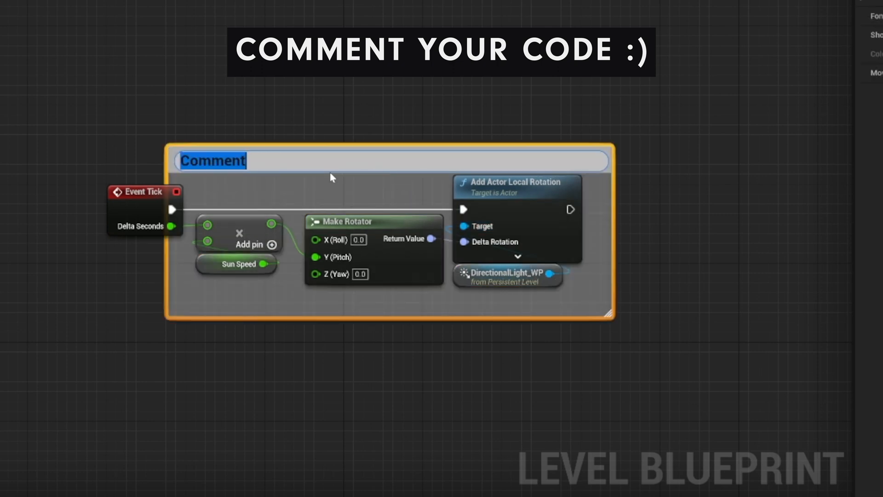